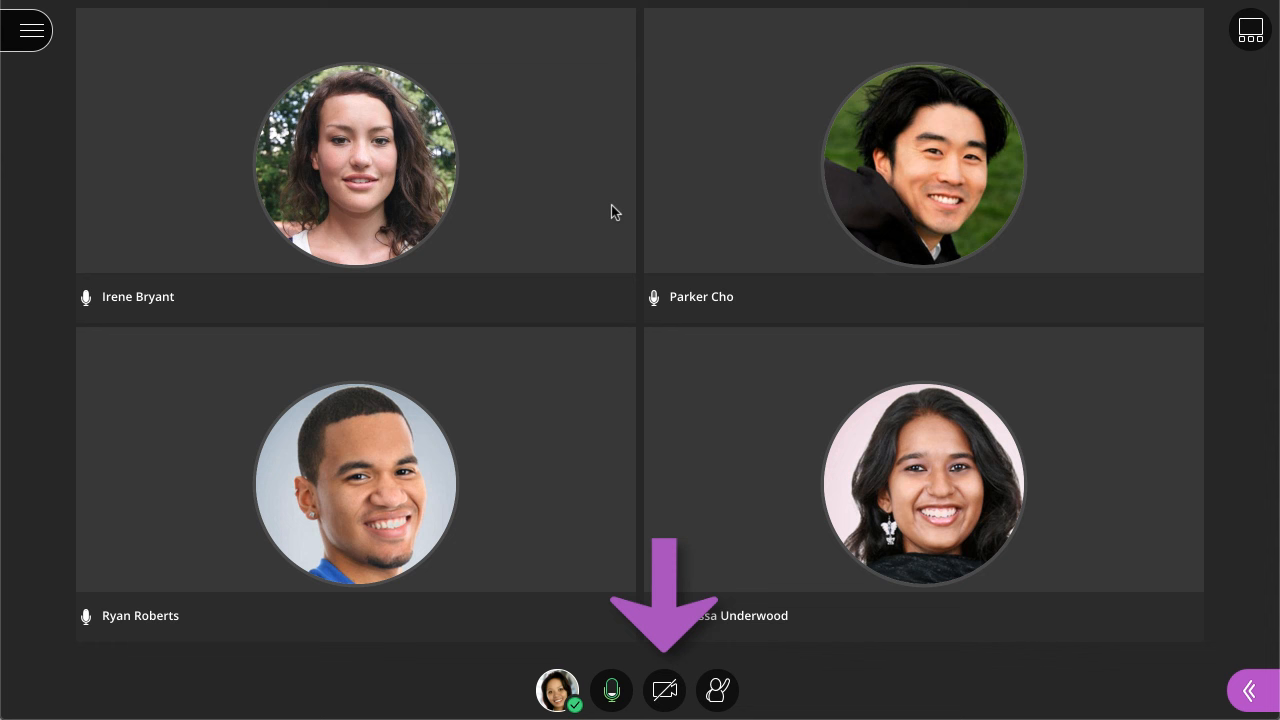
Step: Open the session menu showing recording, phone audio, help and leave options
click(27, 29)
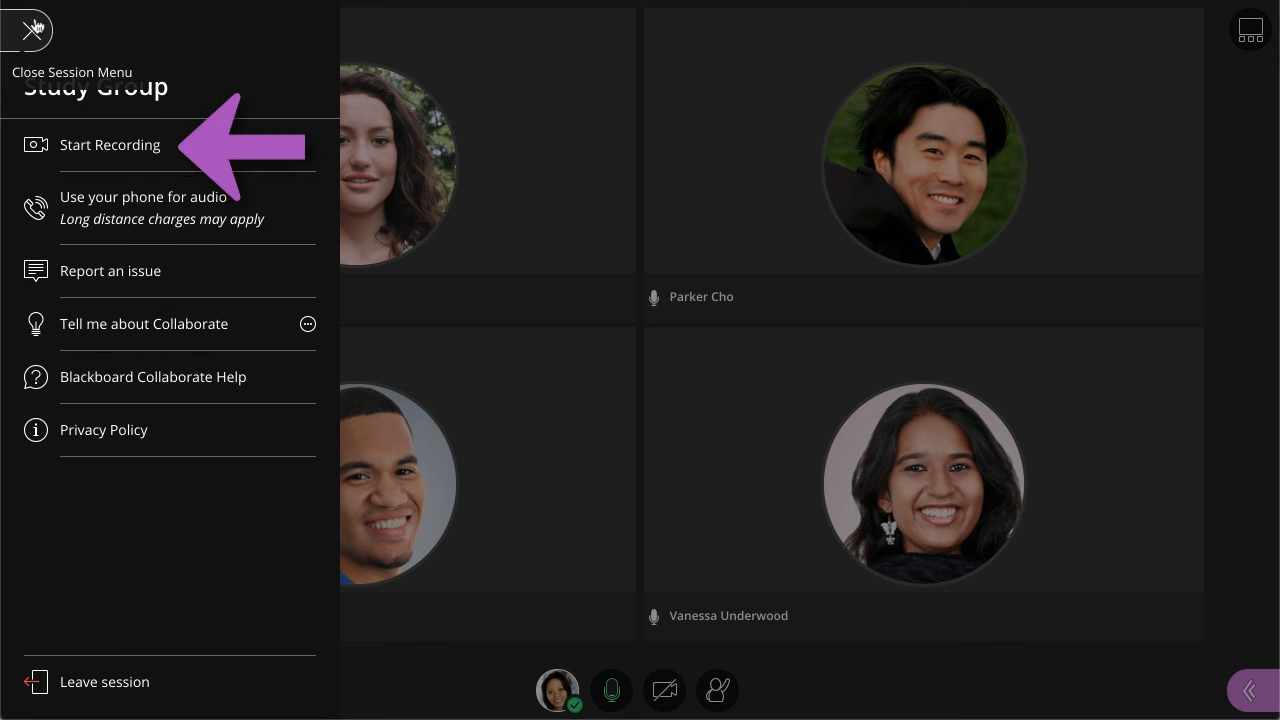
Step: Close the session menu to reach the moderator session settings and participant permissions
click(28, 29)
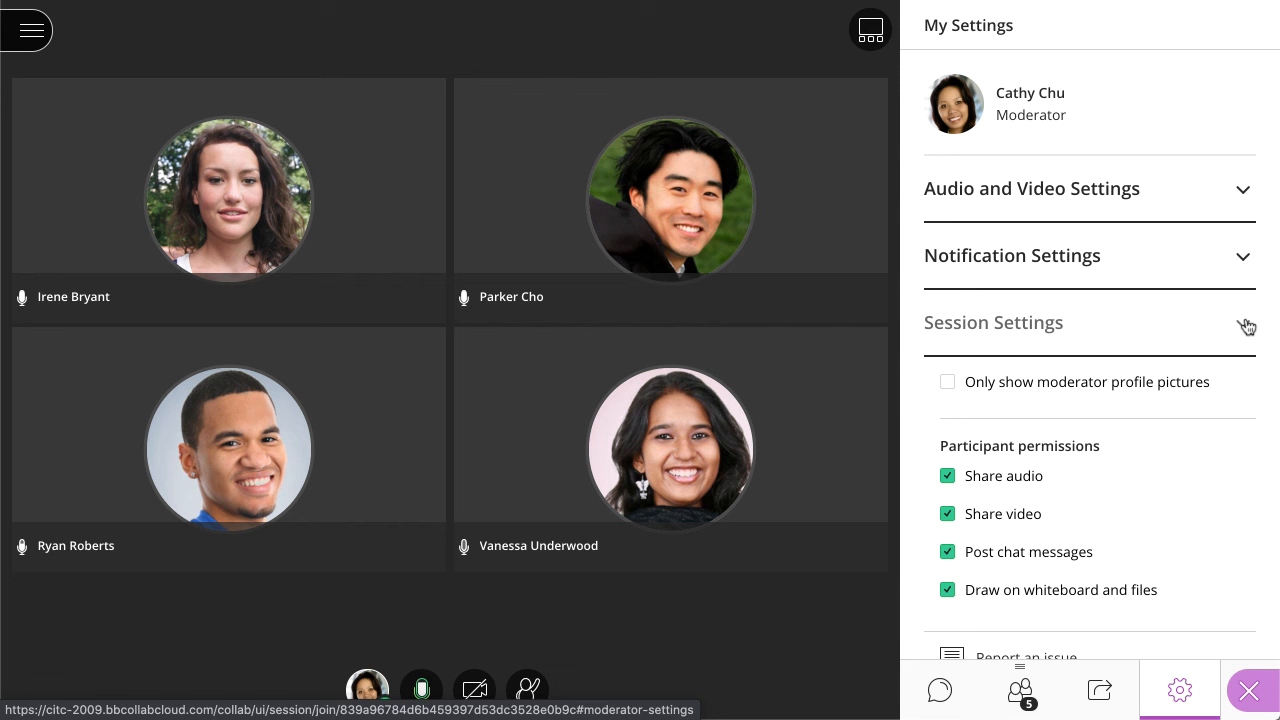
Step: Switch the side panel to Chat, showing the Everyone and Moderators channels
click(938, 690)
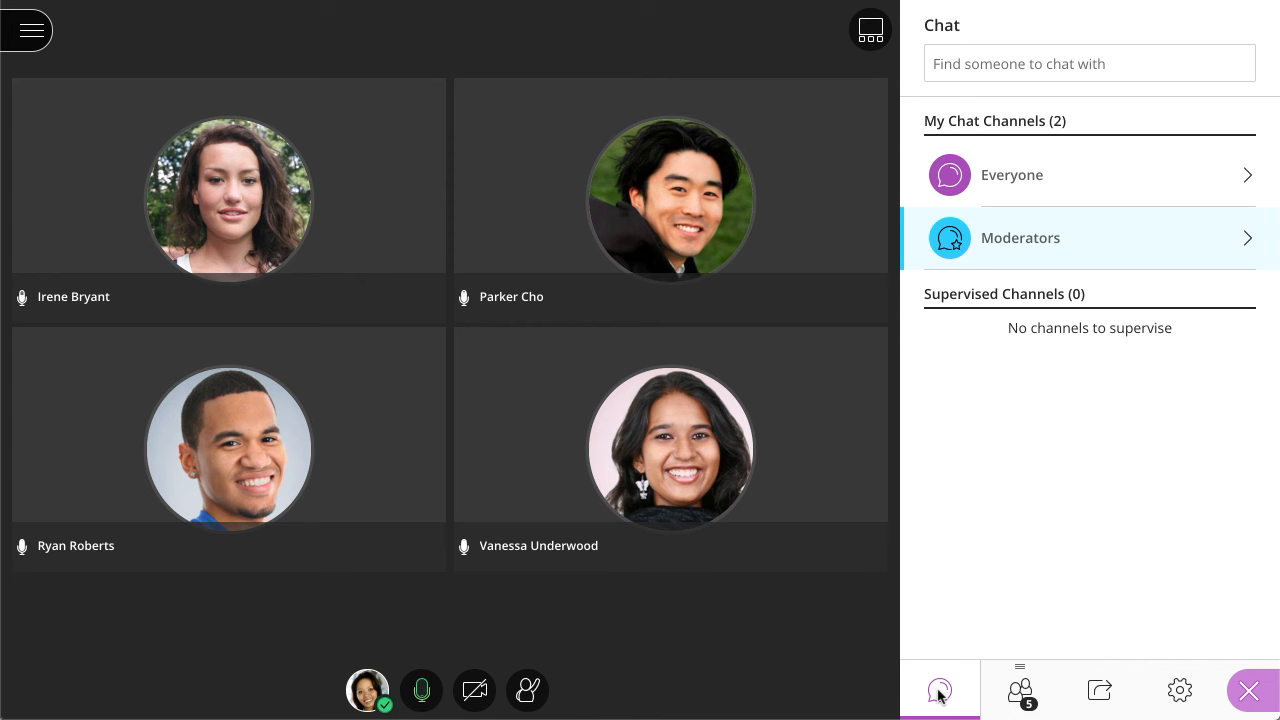
Step: Detach the attendee list of one moderator and four participants beside the chat
click(1019, 690)
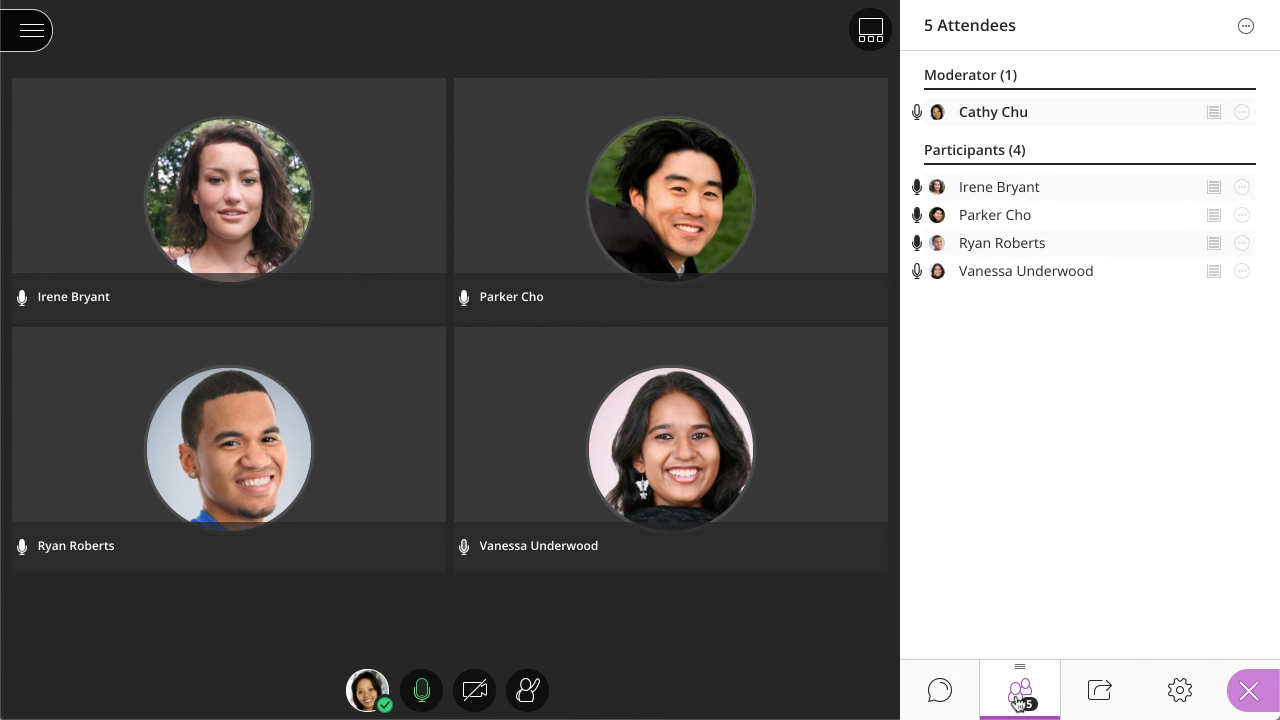
click(939, 690)
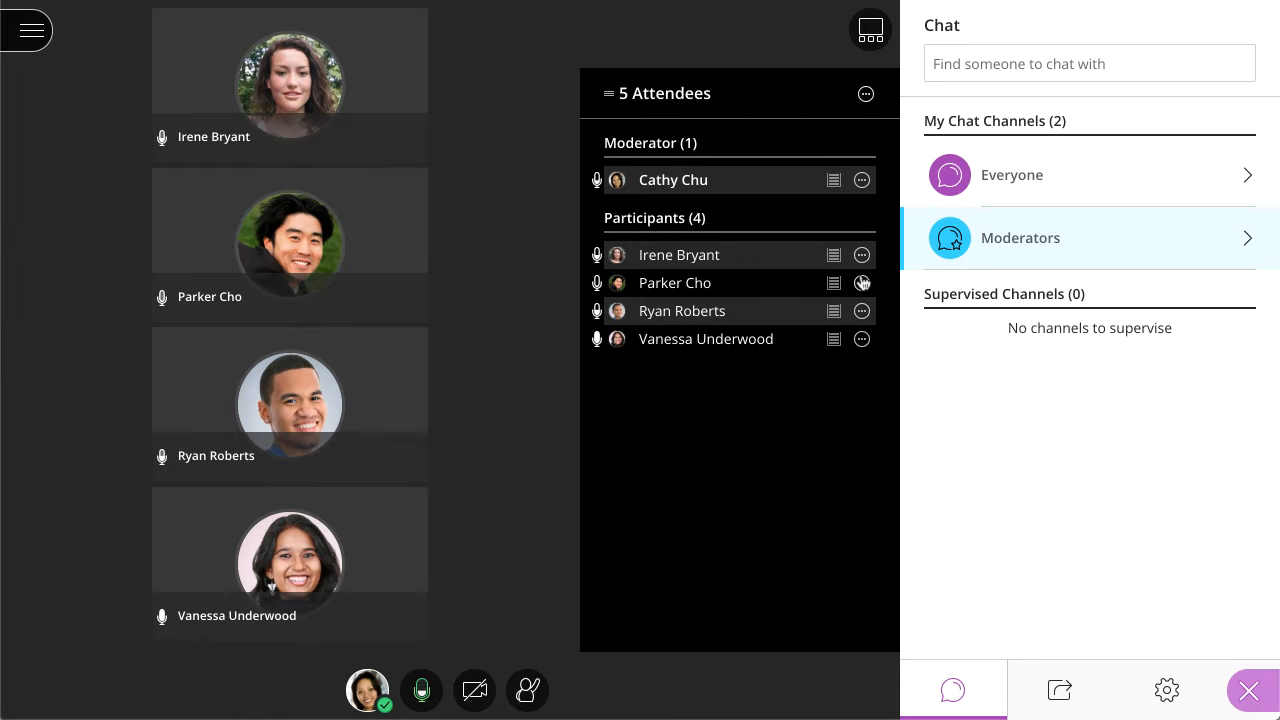
click(861, 255)
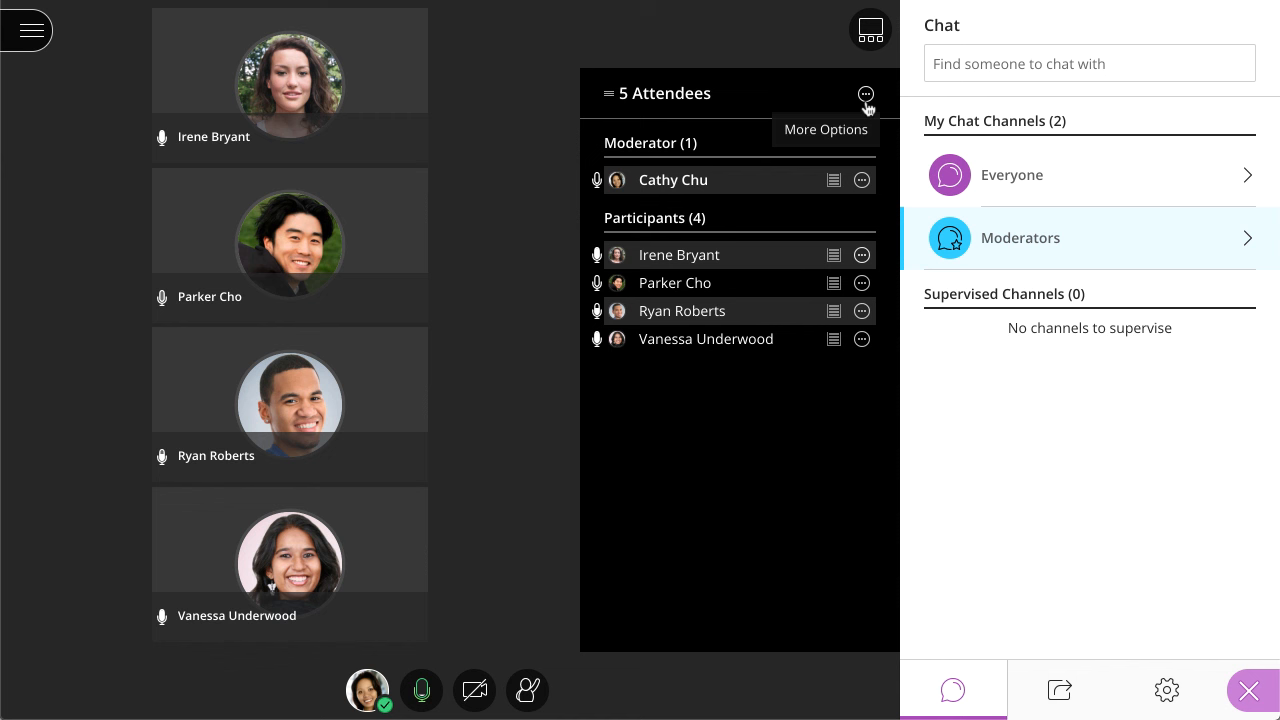
click(865, 94)
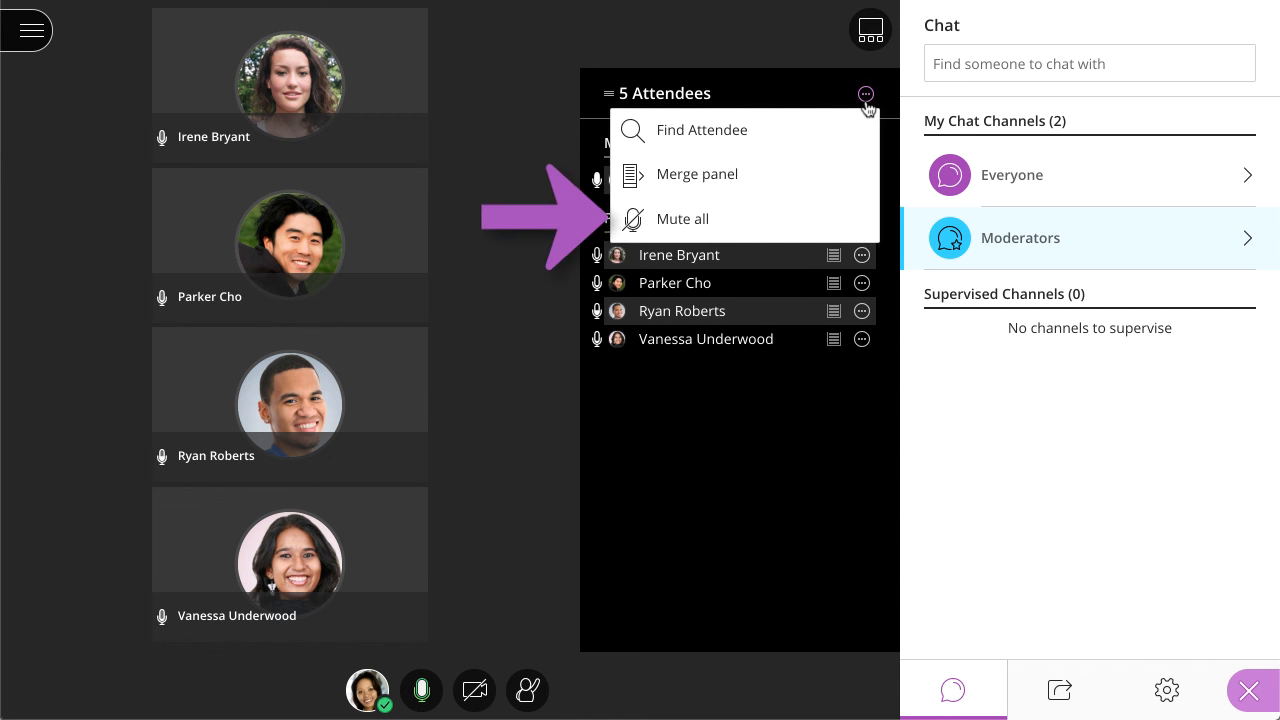
click(865, 93)
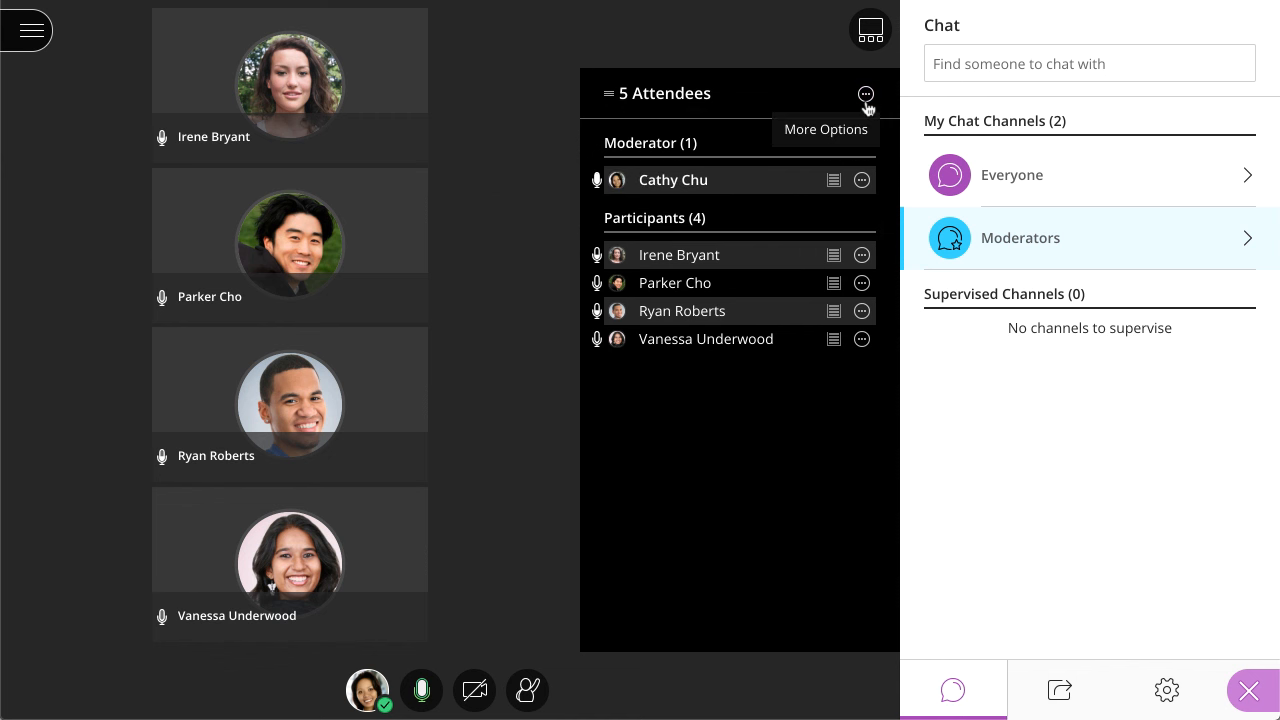
mouse_move(1055, 643)
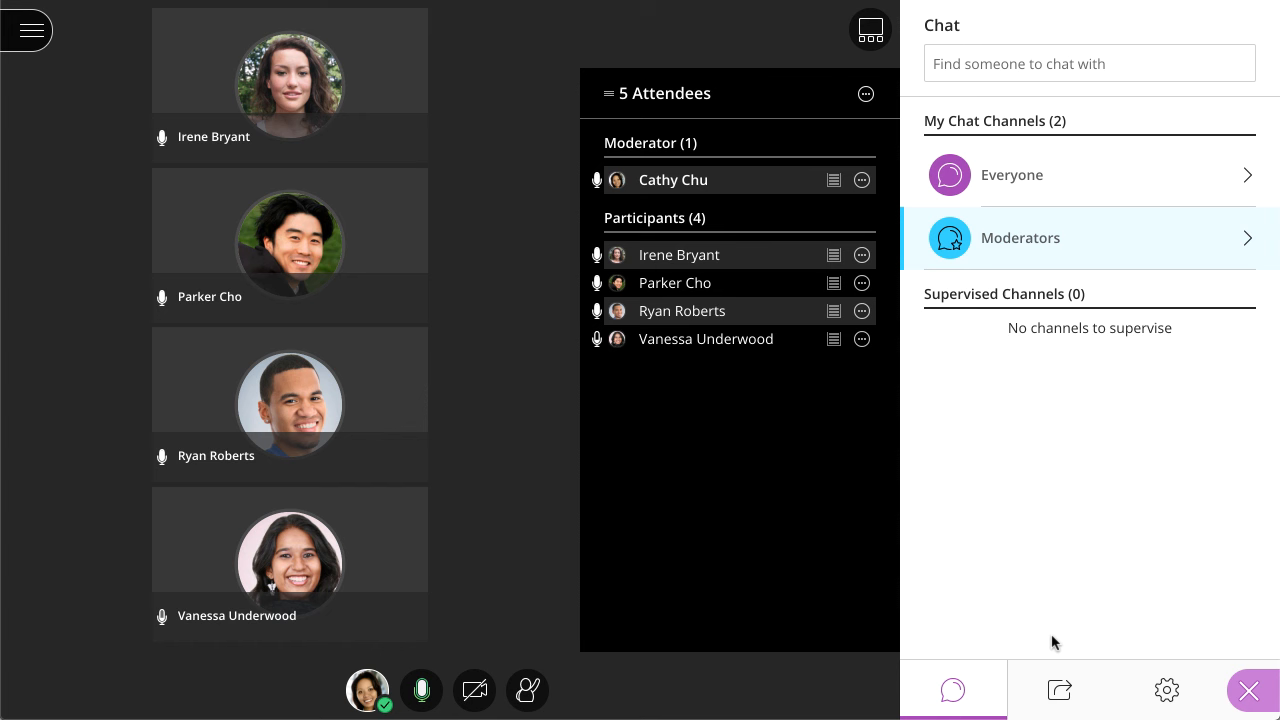
click(1059, 690)
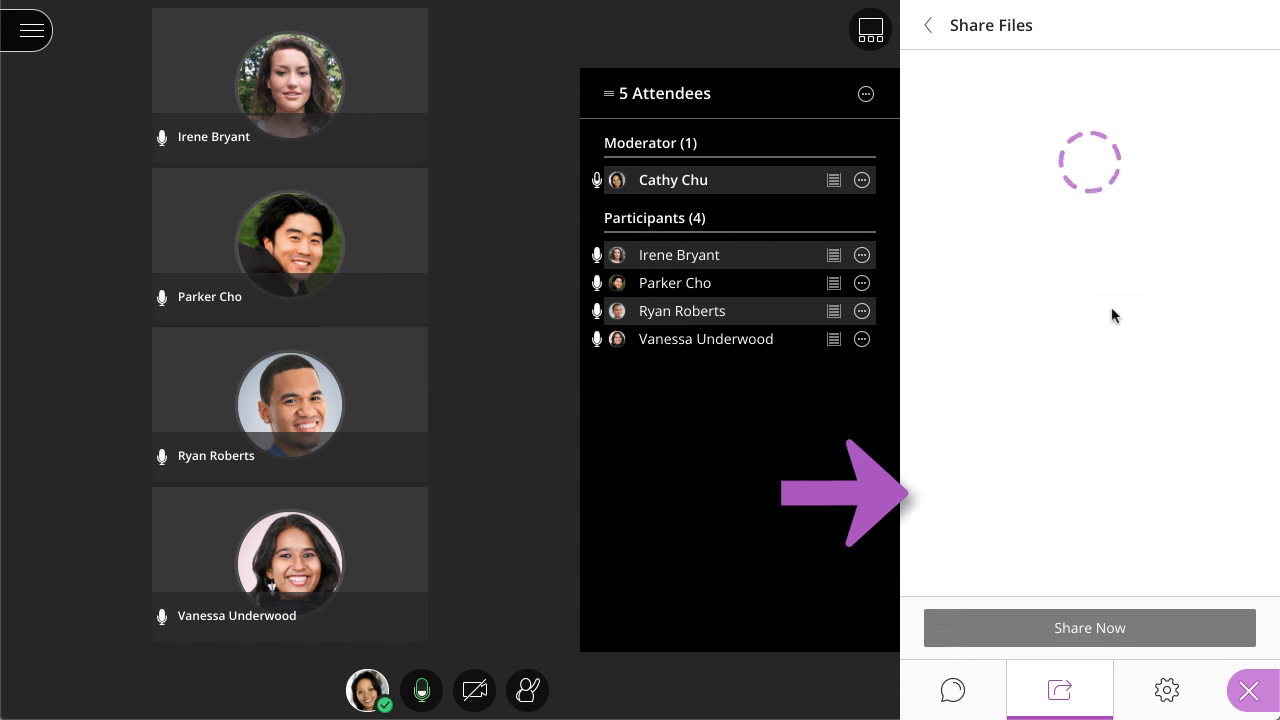
Step: Share the Introduction to Sociology deck on slide 1, then open status and feedback options
click(1089, 628)
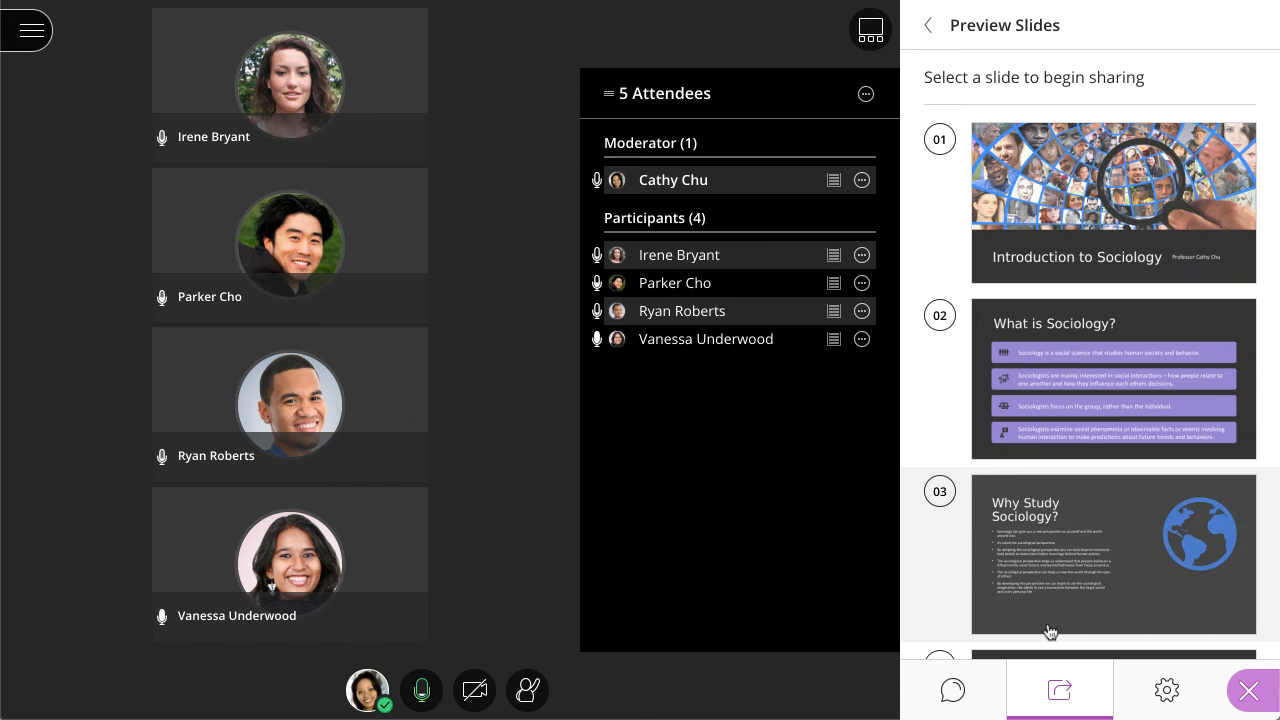
click(1113, 203)
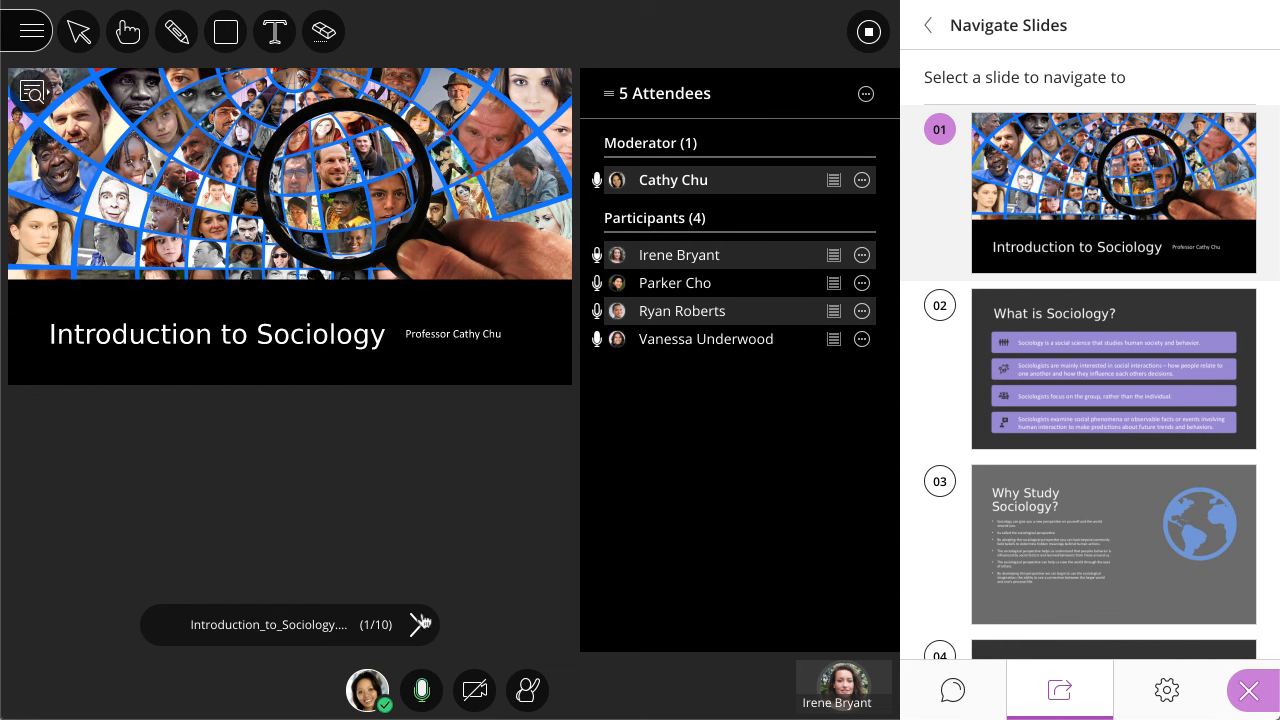
click(368, 690)
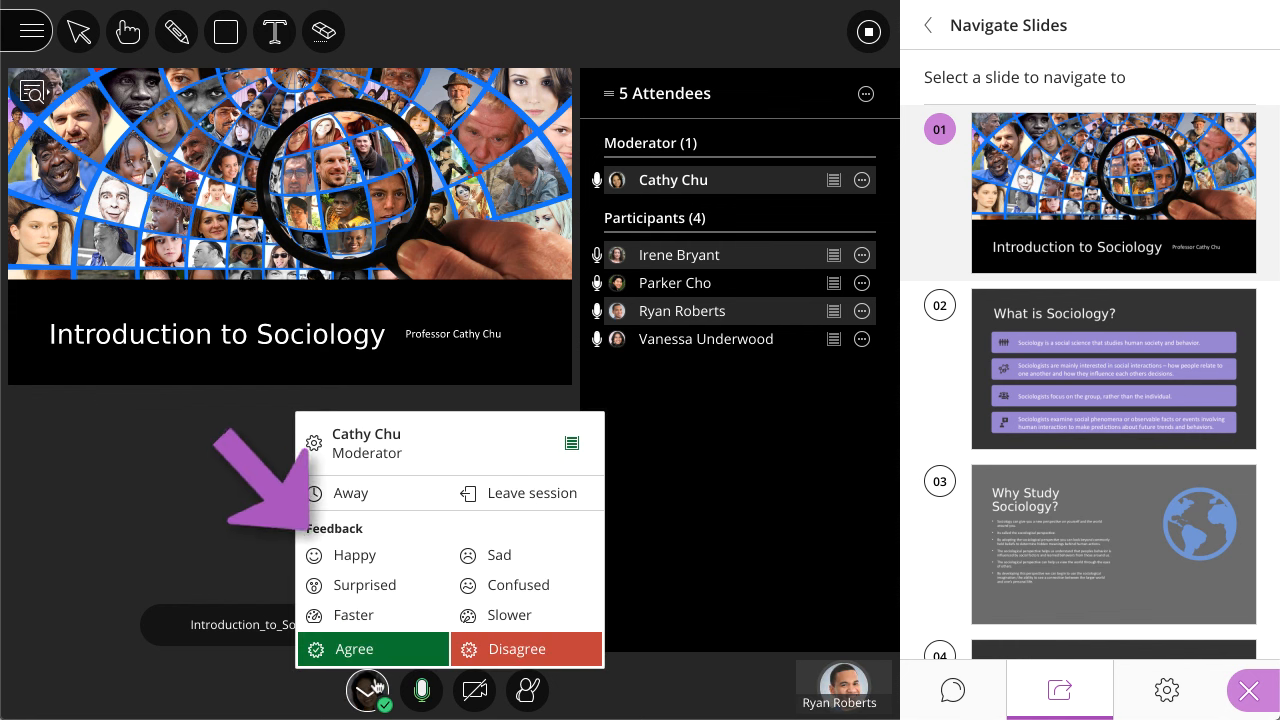
mouse_move(530, 595)
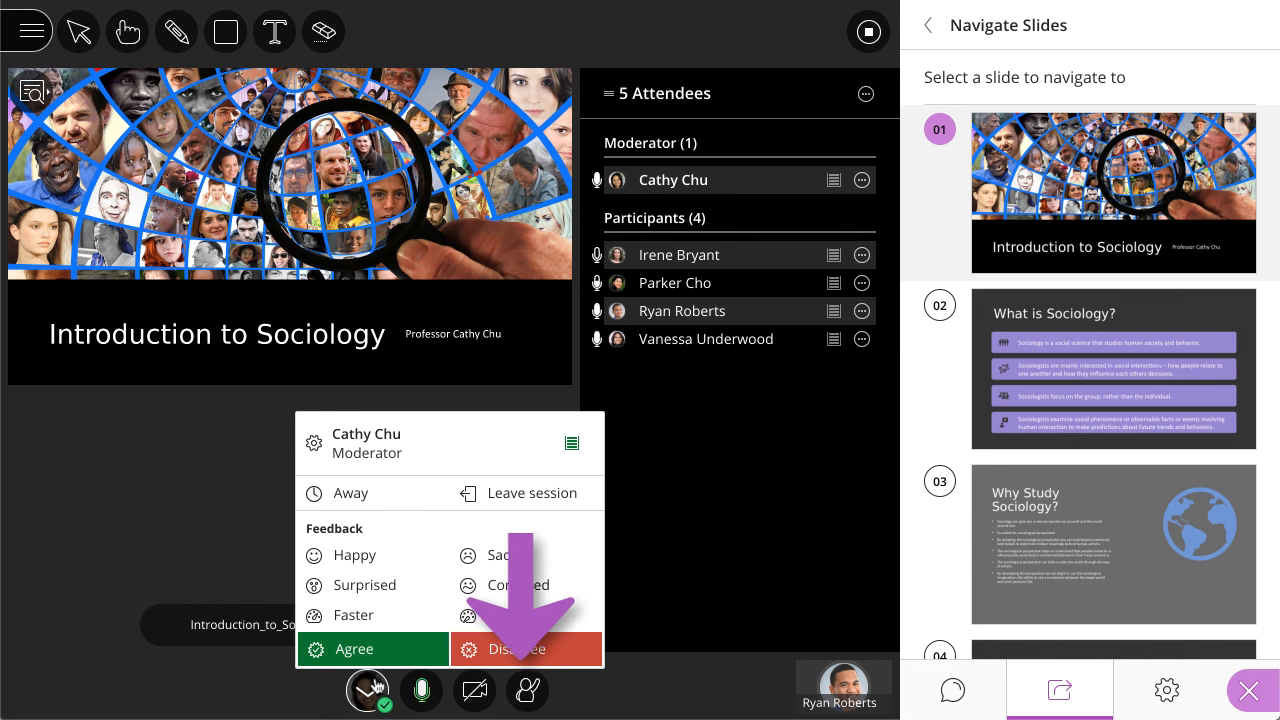